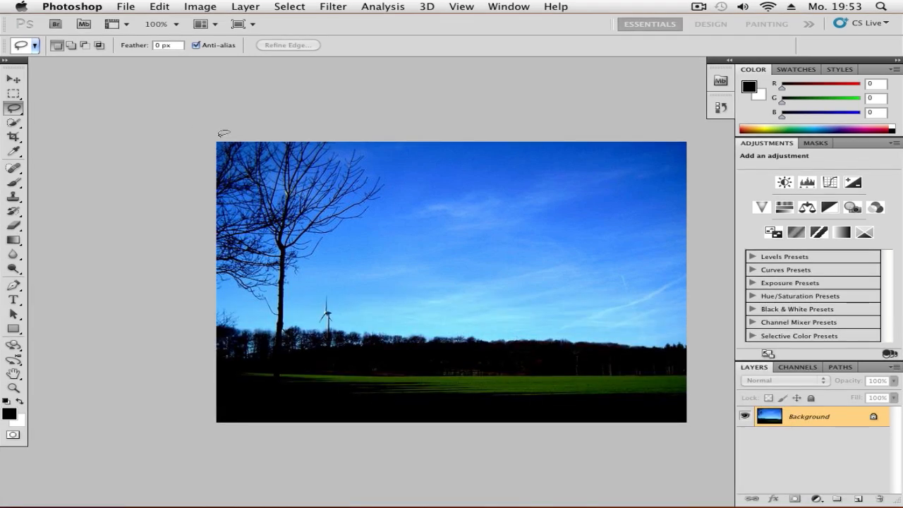
pyautogui.moveTo(143, 117)
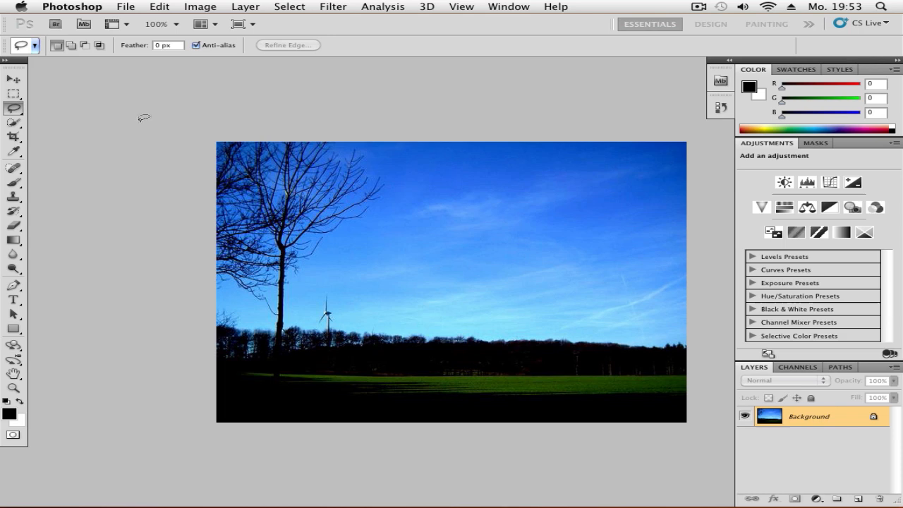
pyautogui.moveTo(97, 118)
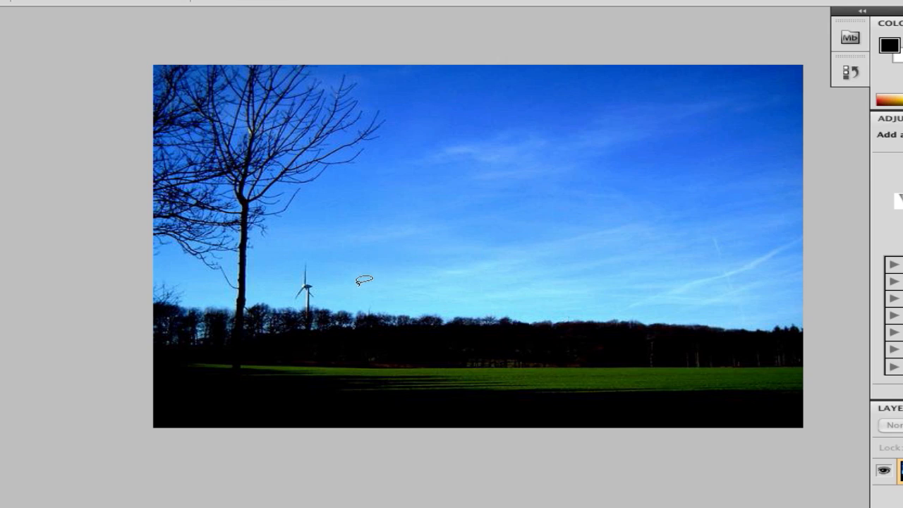
pyautogui.moveTo(348, 302)
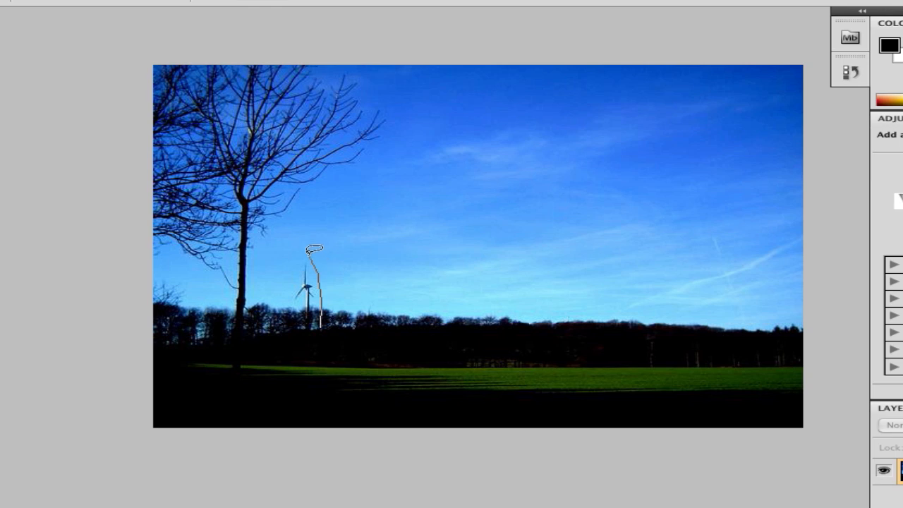
# Draw a loose lasso outline around the small wind turbine on the horizon.
pyautogui.moveTo(315, 248); pyautogui.dragTo(307, 325)
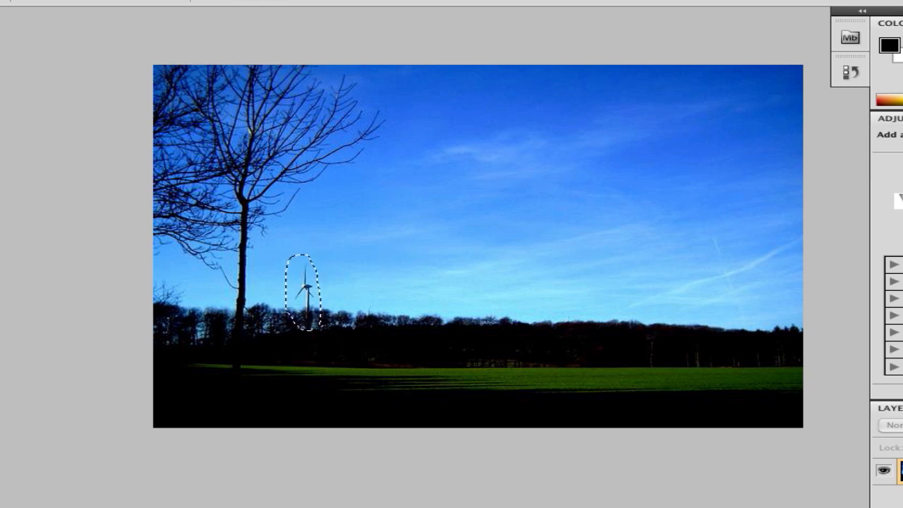
pyautogui.moveTo(411, 226)
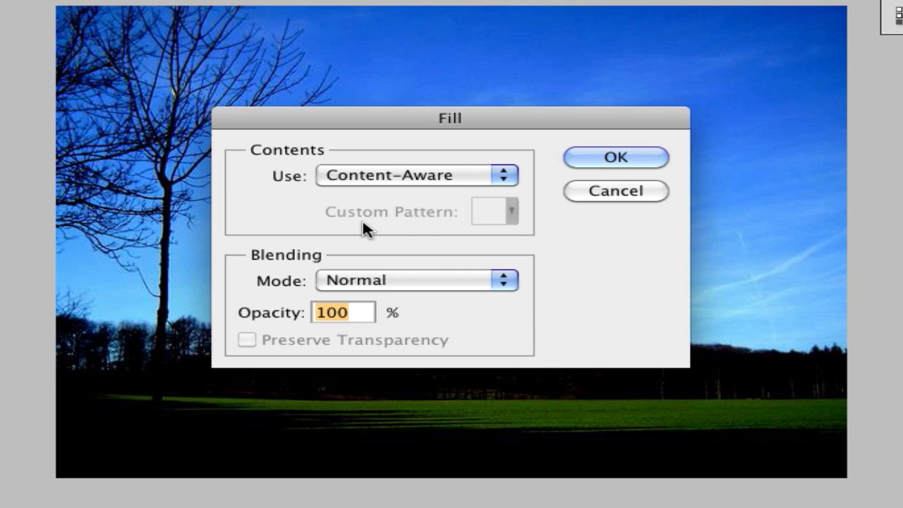
pyautogui.moveTo(266, 162)
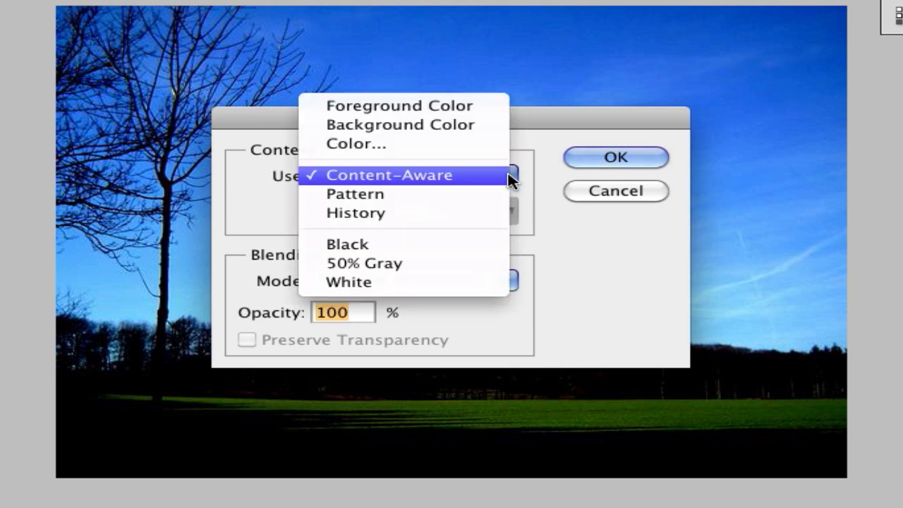
pyautogui.moveTo(438, 182)
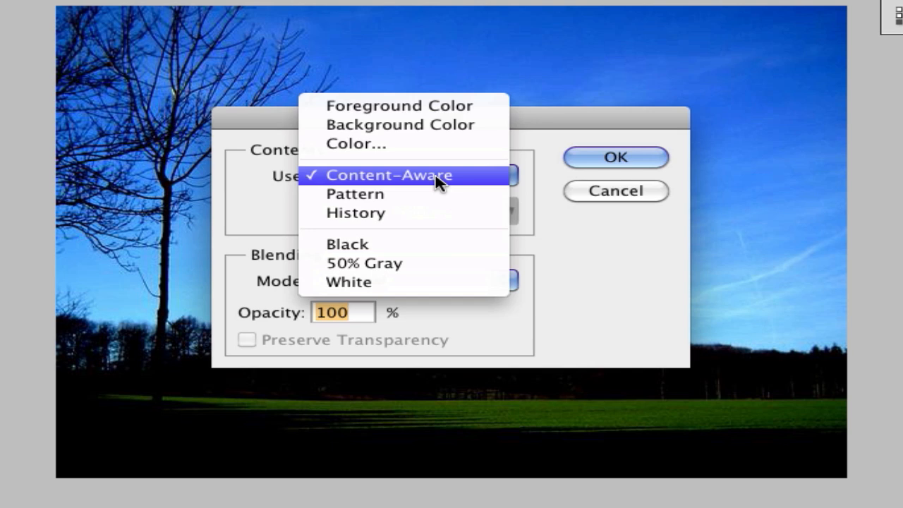
# Apply Edit > Fill with Content-Aware to erase the turbine into sky and treeline.
pyautogui.click(390, 174)
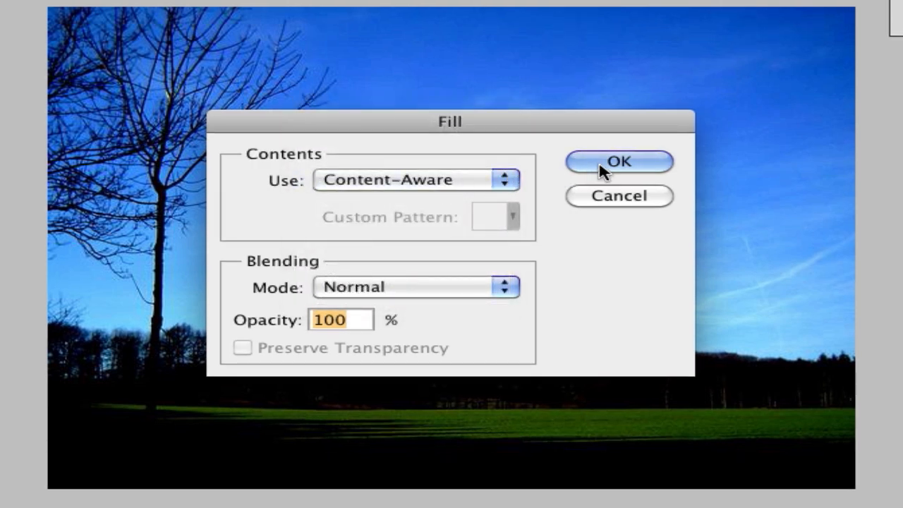
pyautogui.click(618, 161)
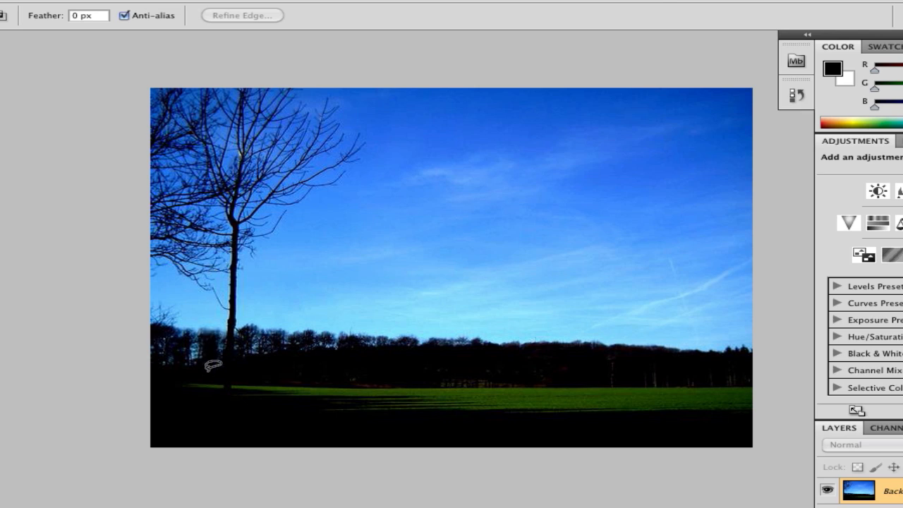
pyautogui.moveTo(222, 337)
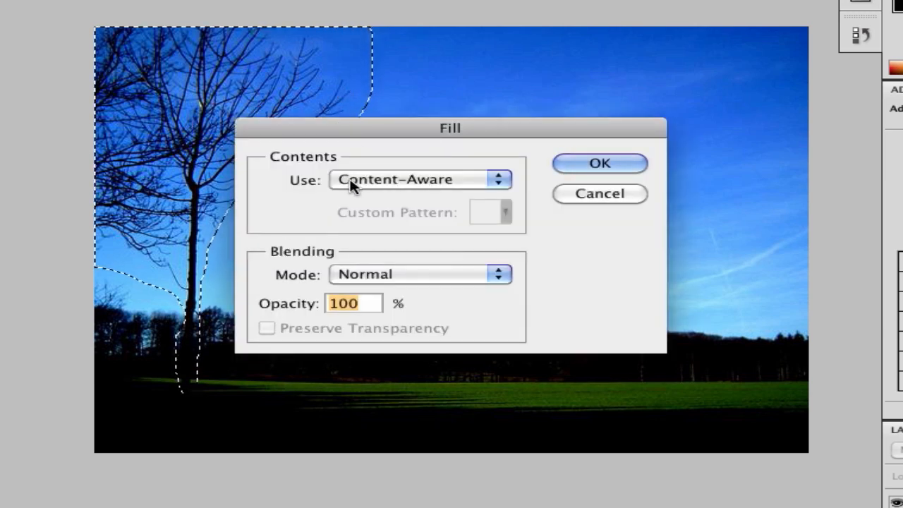
# Confirm the Content-Aware Fill to replace the bare tree with sky and treeline.
pyautogui.click(599, 163)
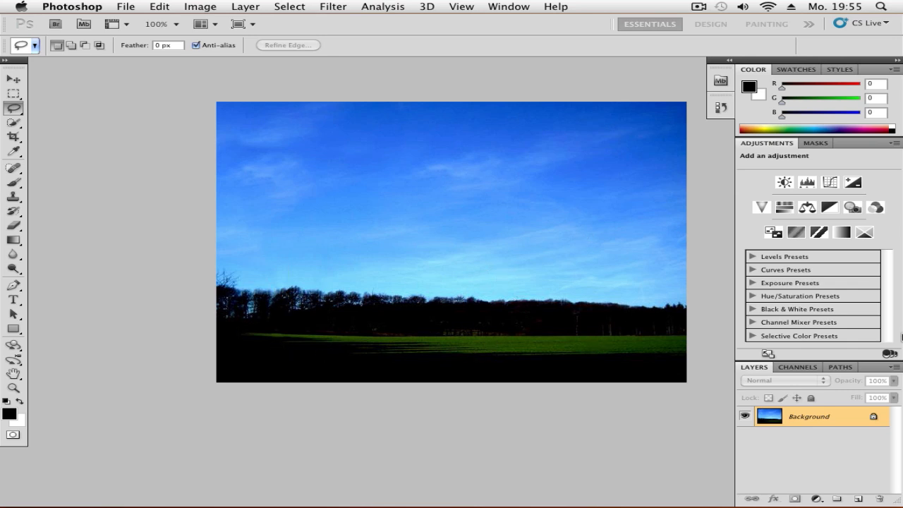
pyautogui.moveTo(241, 266)
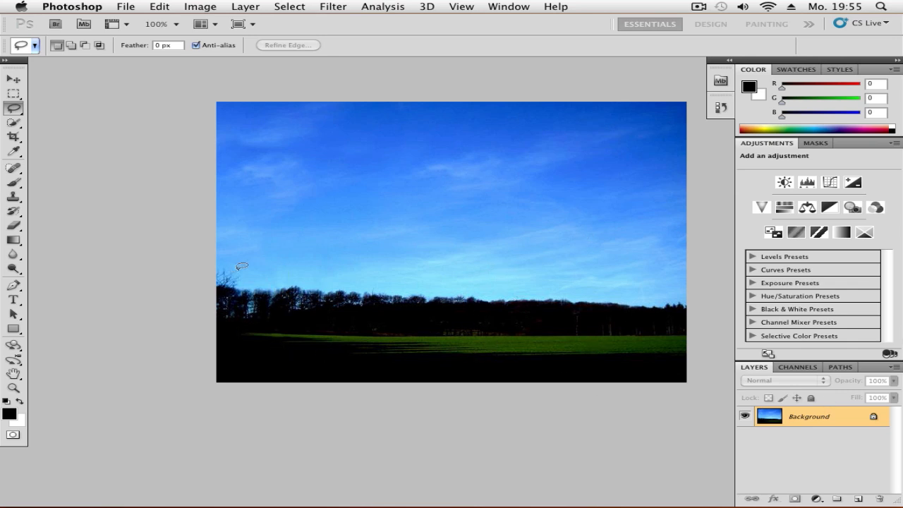
pyautogui.moveTo(296, 90)
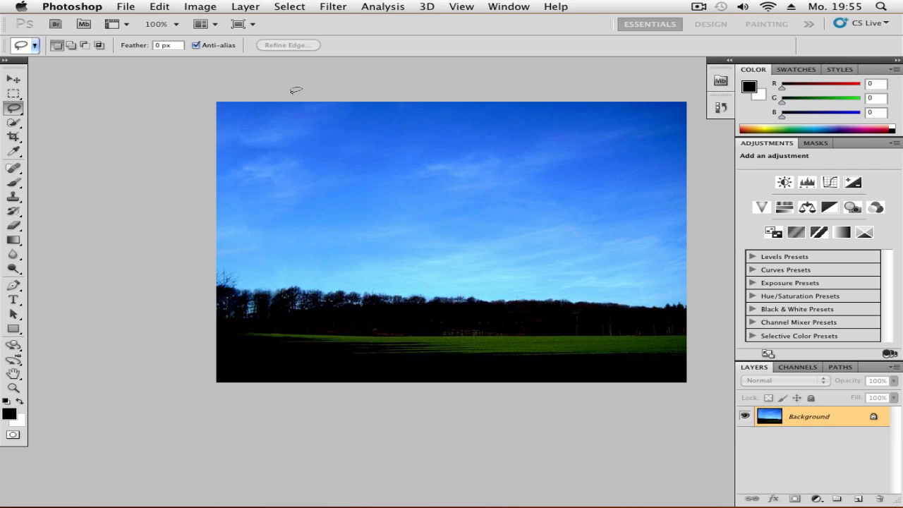
pyautogui.moveTo(538, 212)
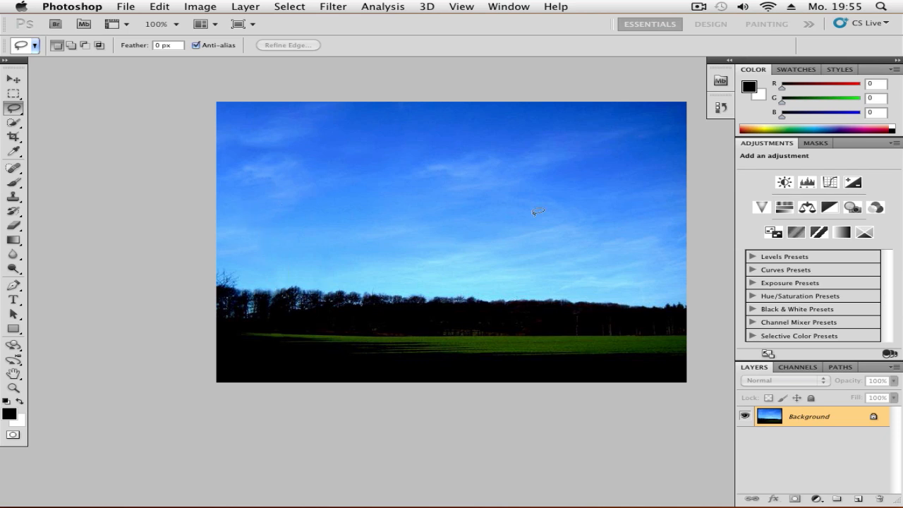
pyautogui.moveTo(515, 207)
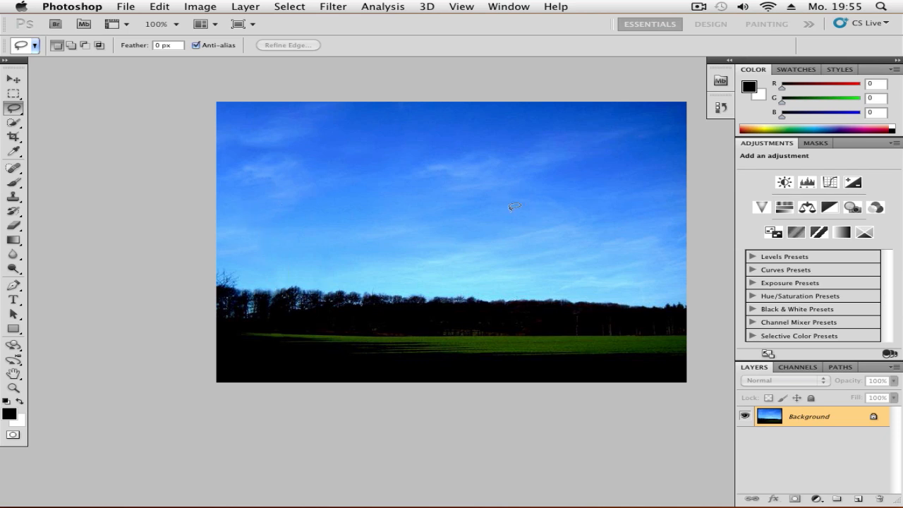
pyautogui.moveTo(517, 183)
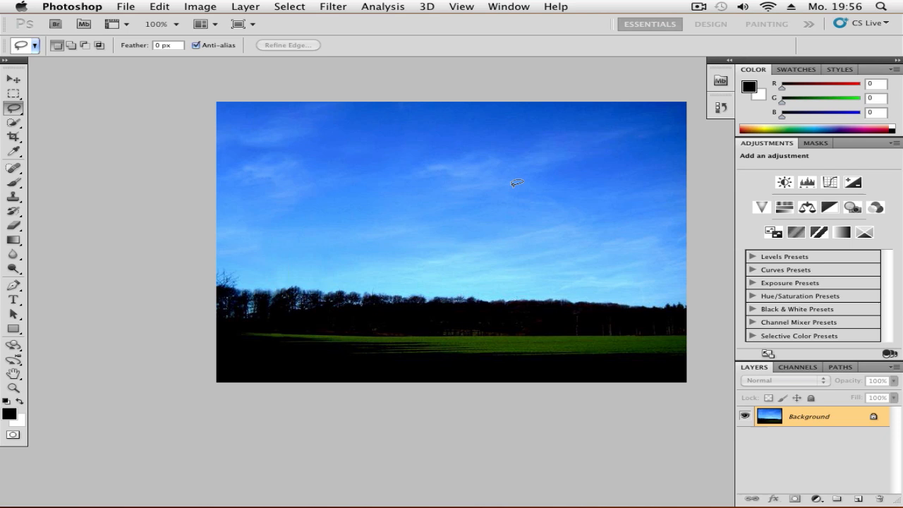
pyautogui.moveTo(520, 186)
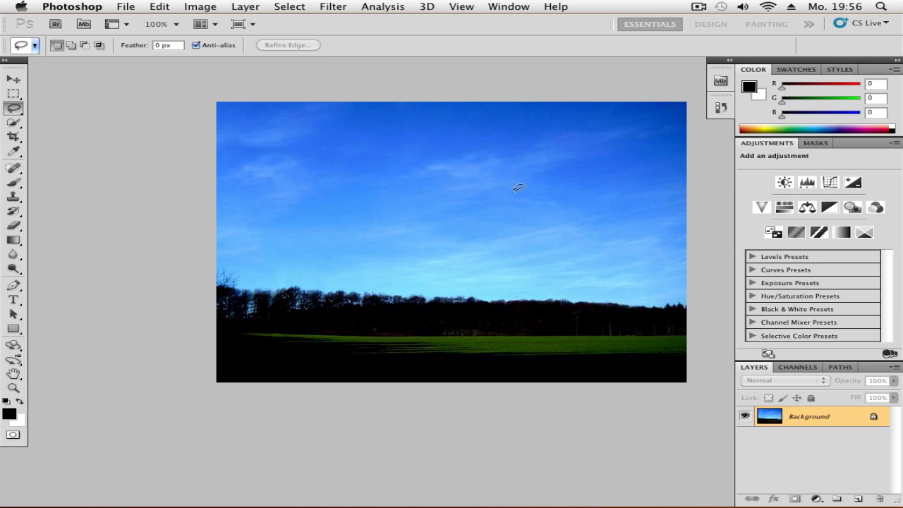
pyautogui.moveTo(582, 224)
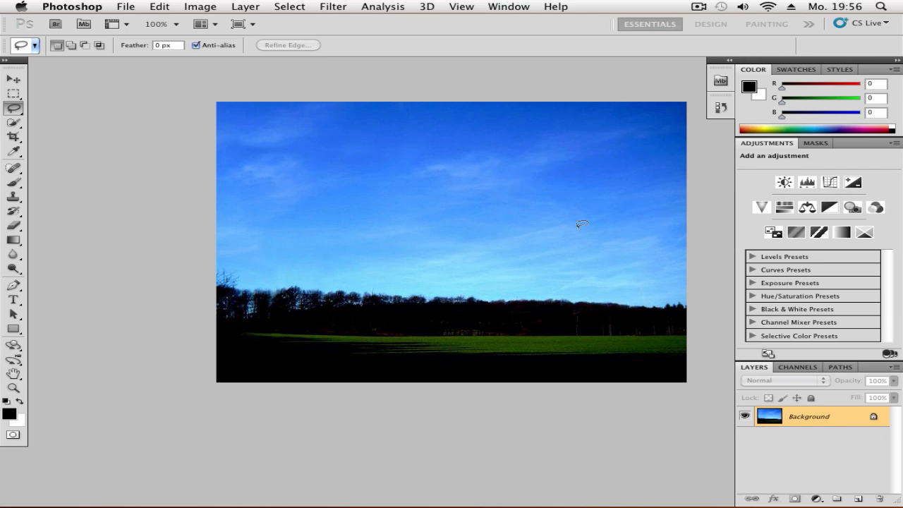
pyautogui.moveTo(700, 222)
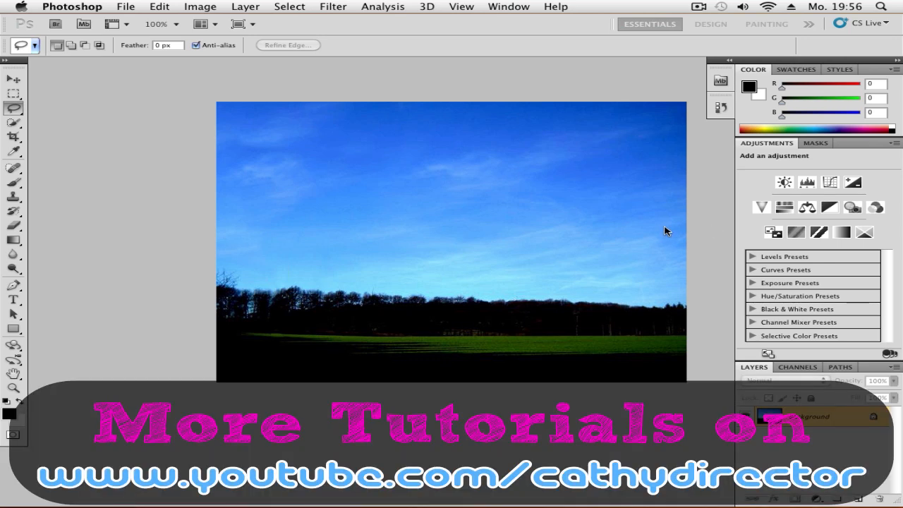
pyautogui.moveTo(608, 268)
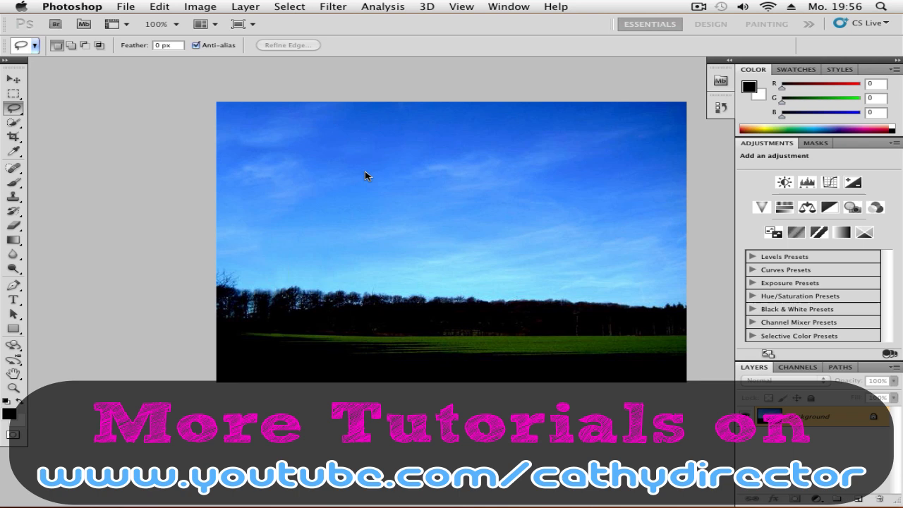
pyautogui.moveTo(707, 217)
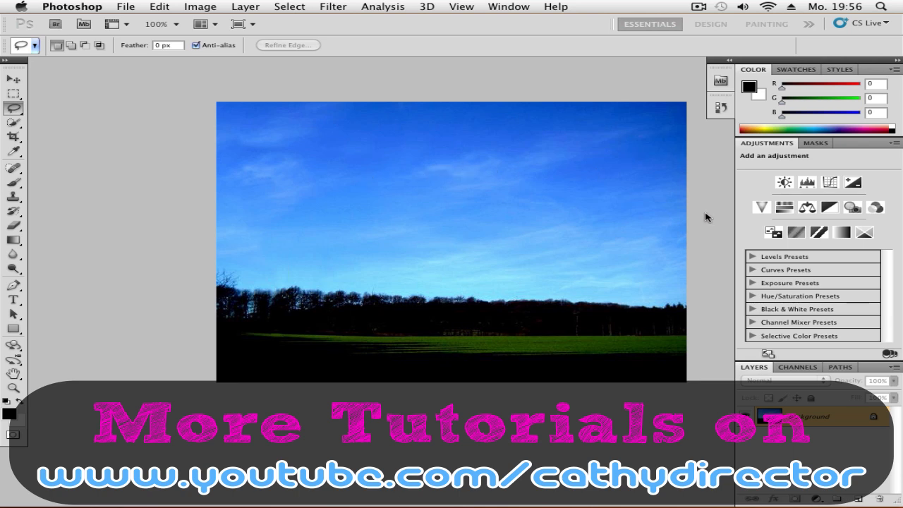